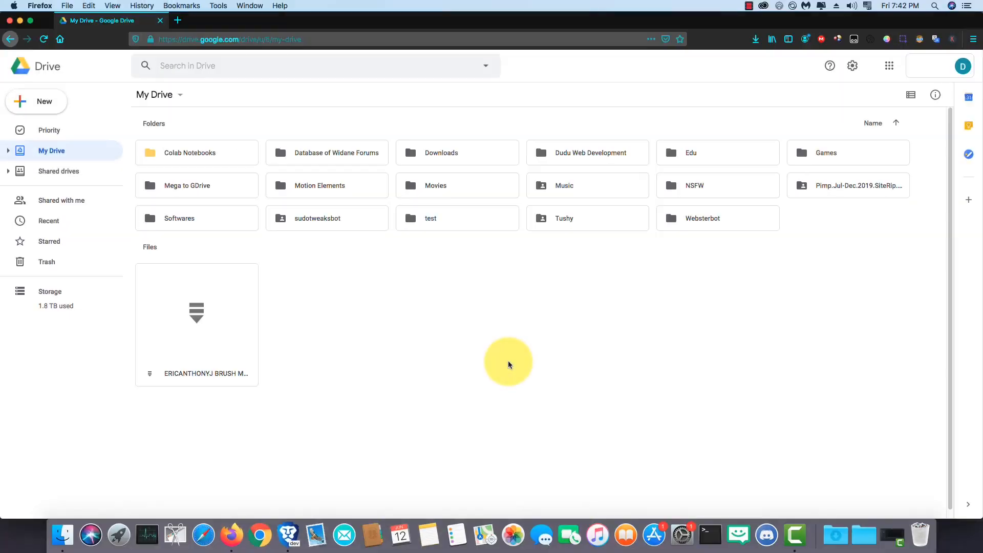
Step: Select and open the 'Mega to GDrive' folder in My Drive
left_click(196, 186)
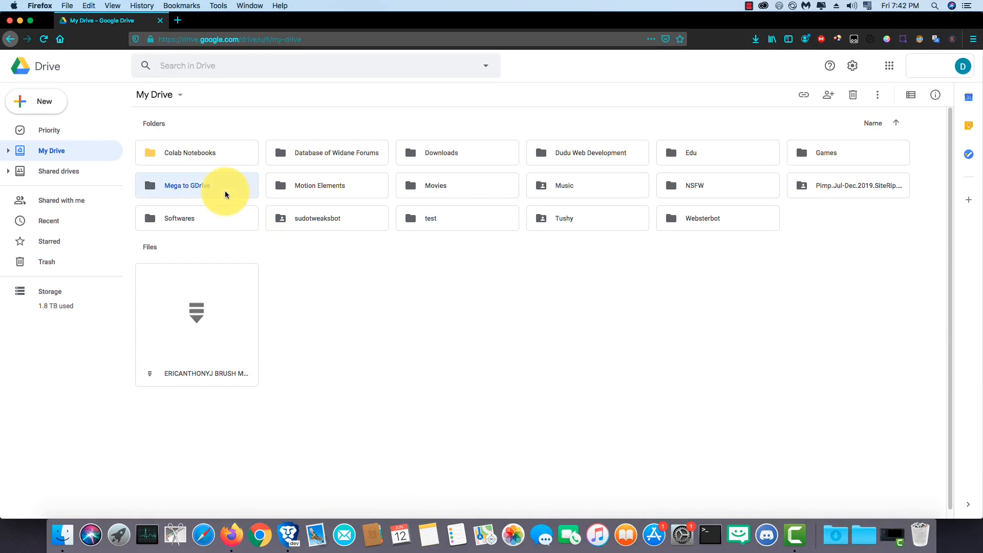
double_click(186, 185)
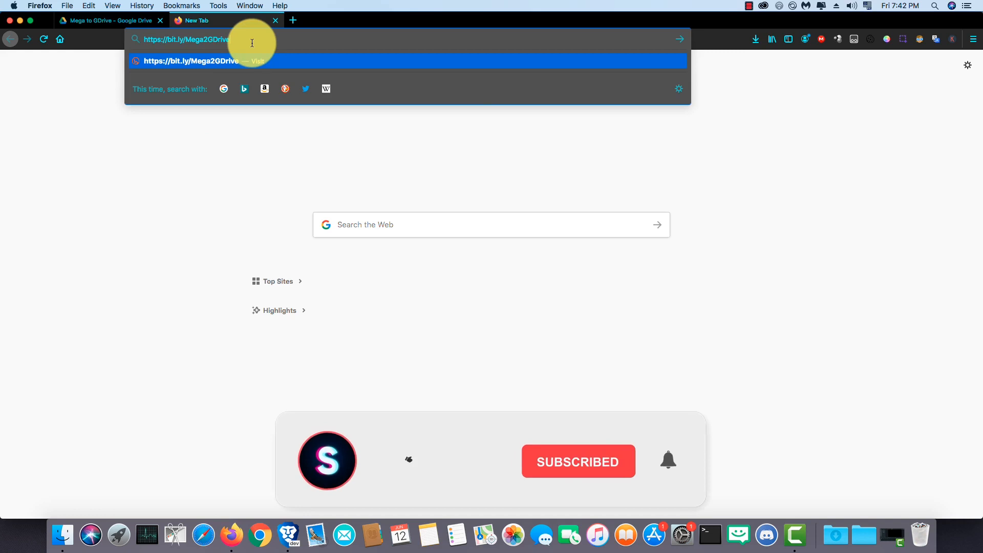
Step: Load the bit.ly/Mega2GDrive short link to reach the Colab transfer notebook
key("Return")
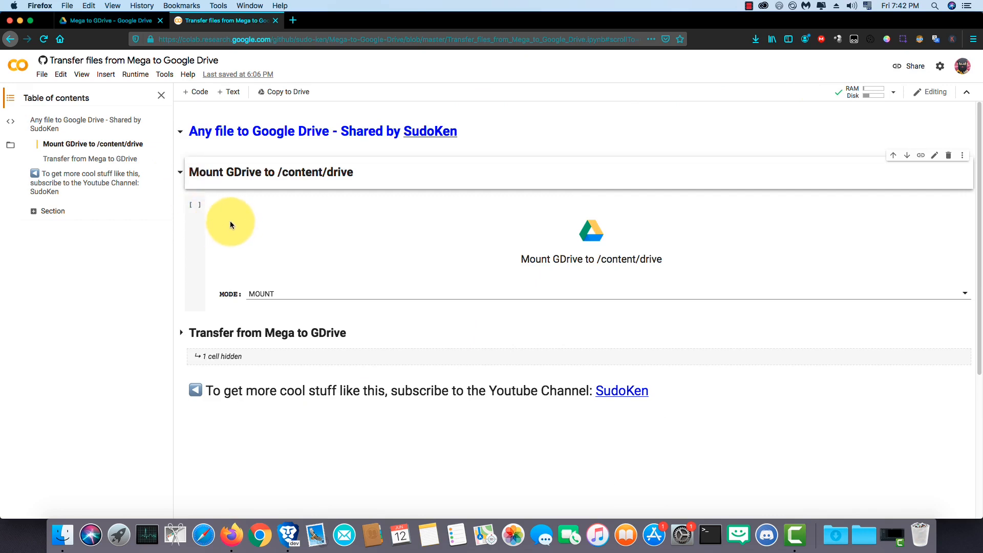
Step: Run the Mount GDrive cell past the warning and open its accounts.google.com link
left_click(270, 294)
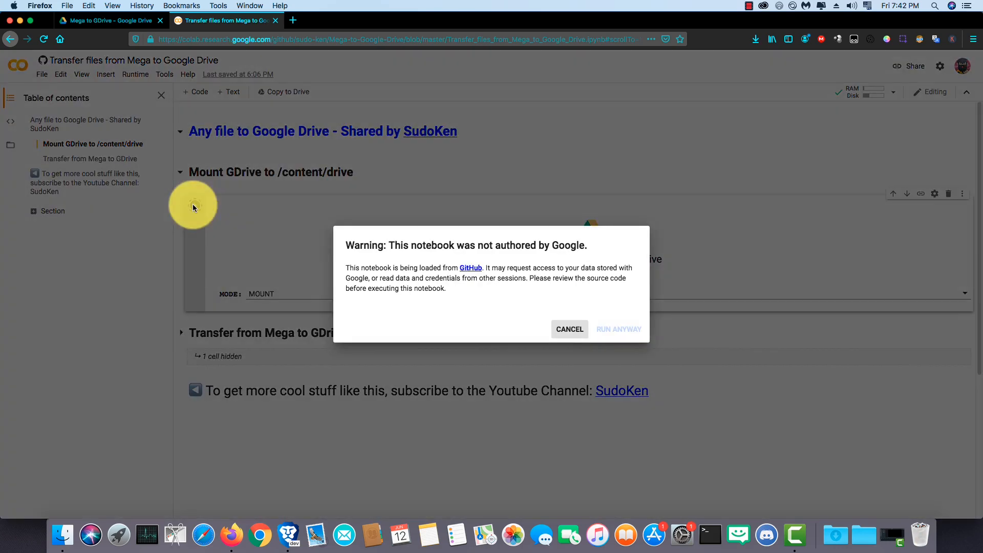
left_click(619, 329)
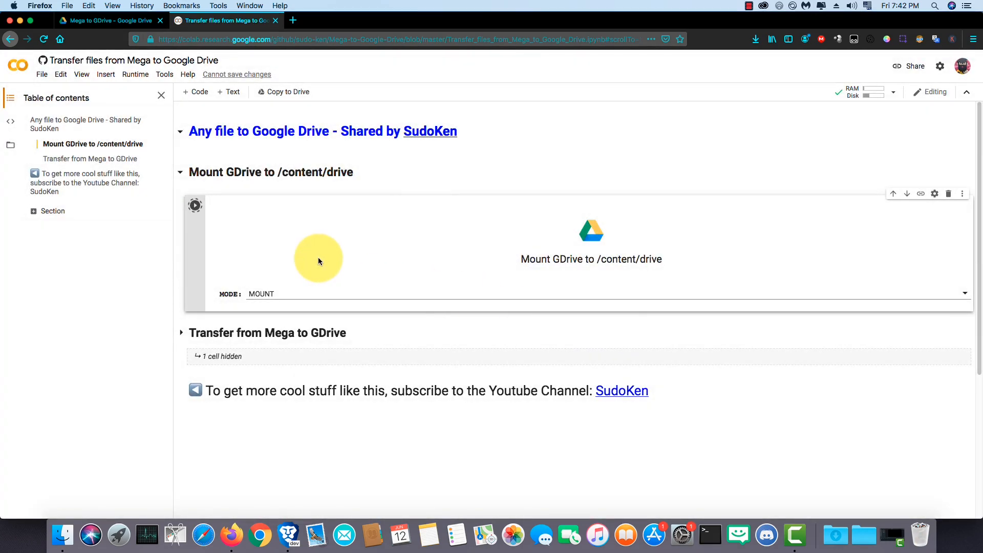
left_click(195, 206)
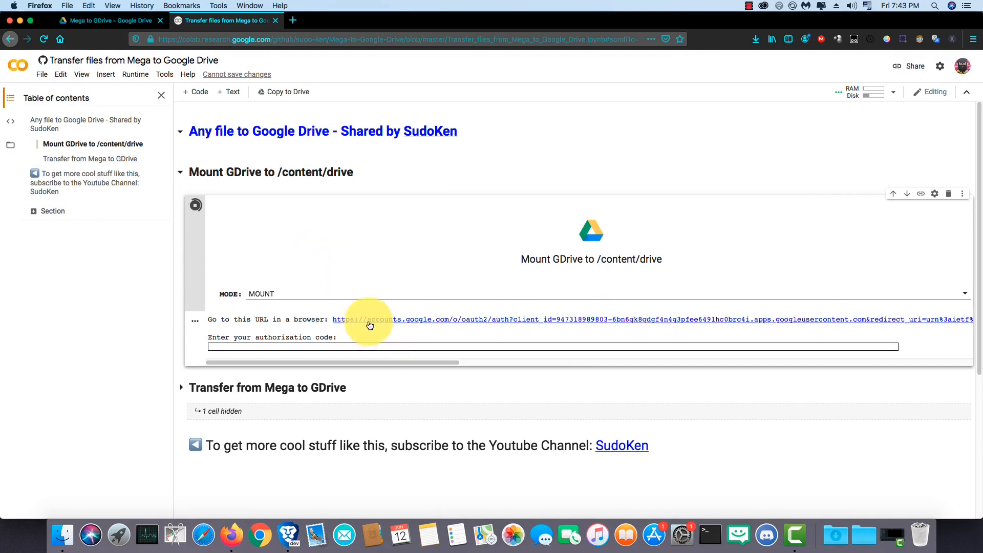
left_click(369, 319)
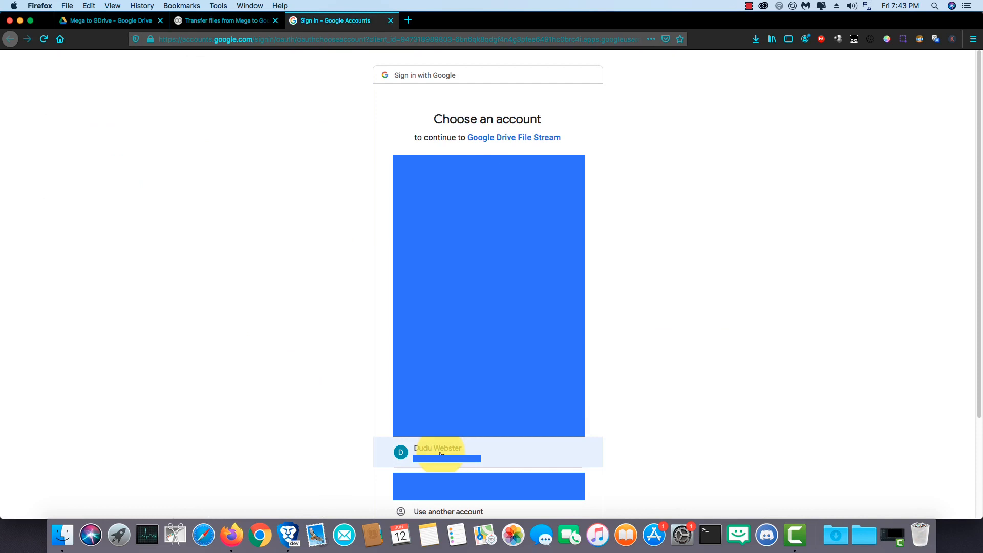
Step: Choose the account, allow Drive File Stream access, and copy the authorization code
left_click(440, 453)
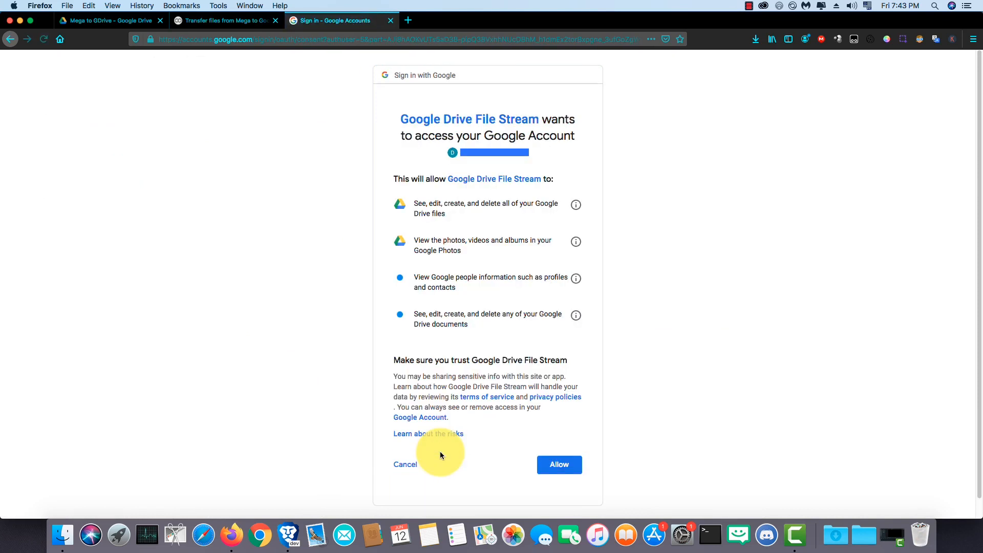
left_click(559, 464)
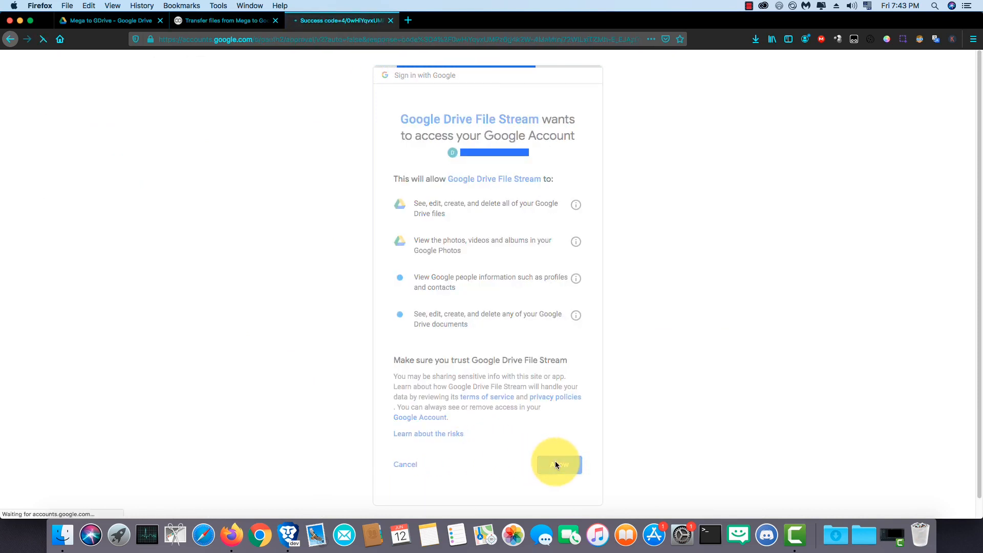
left_click(557, 464)
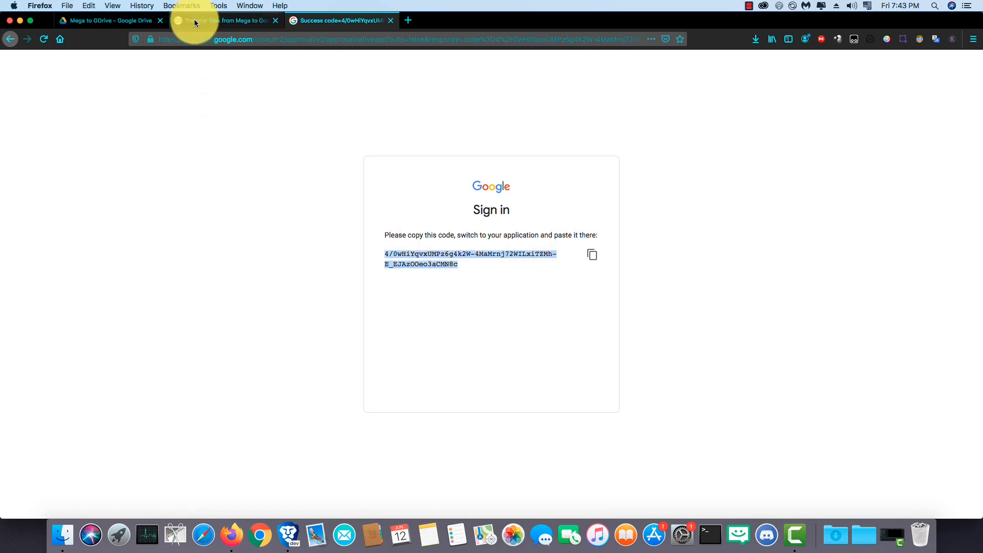
left_click(222, 20)
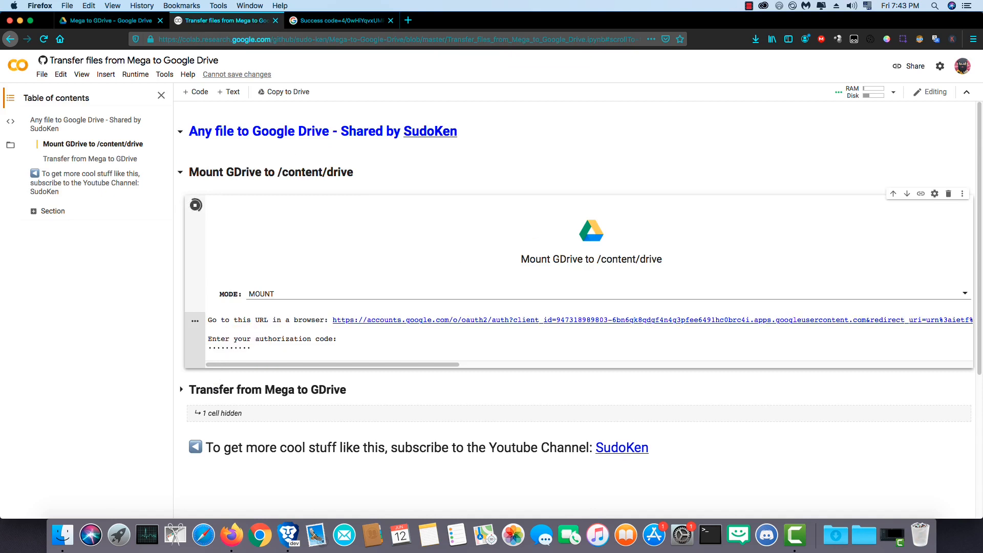
Step: Submit the authorization code to mount Drive at /content/drive, then collapse the mount section
left_click(382, 21)
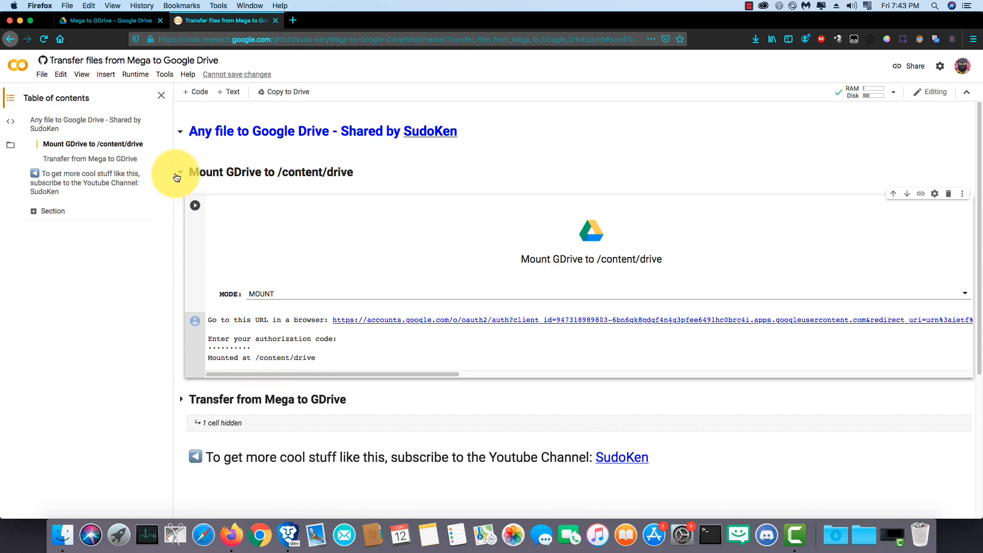
left_click(179, 172)
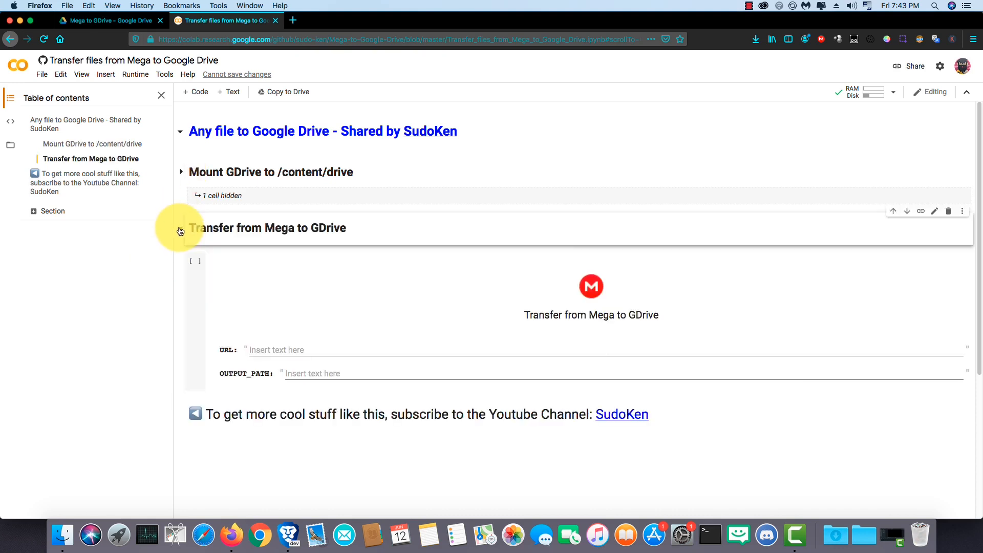
Step: Paste the mega.nz link as URL and set OUTPUT_PATH to /content/drive/My Drive/Mega to GDrive
left_click(271, 351)
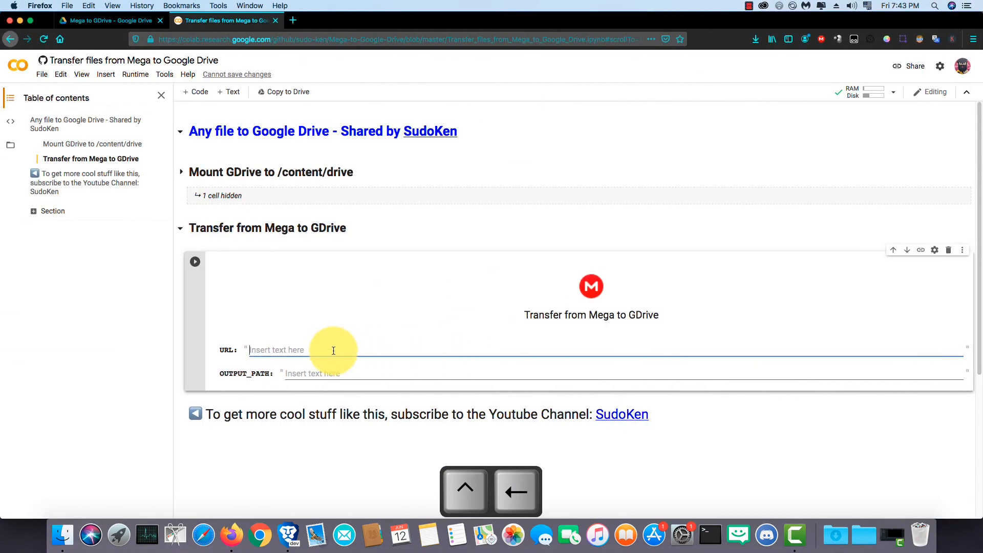
key("cmd+v")
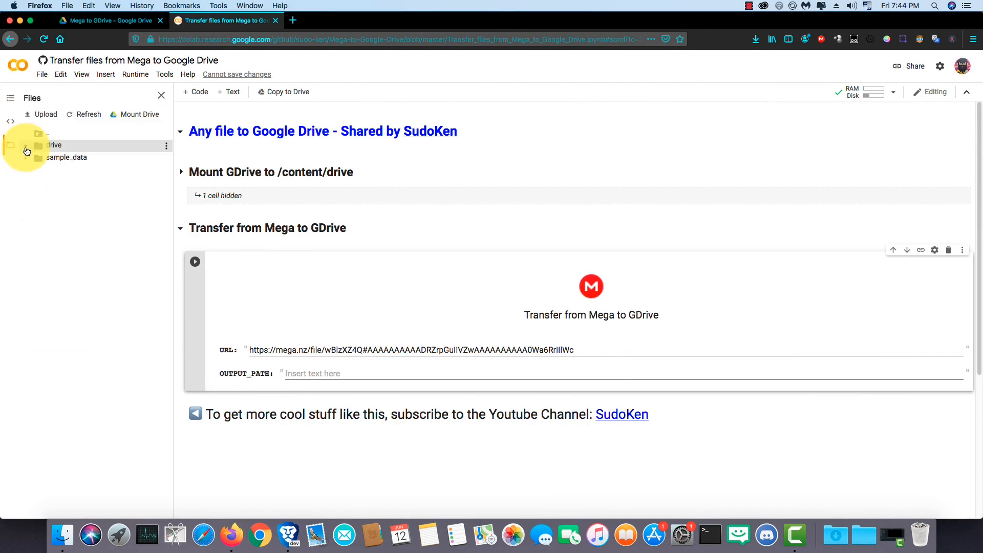
left_click(26, 145)
type("/content/drive/My Drive/Mega to GDrive")
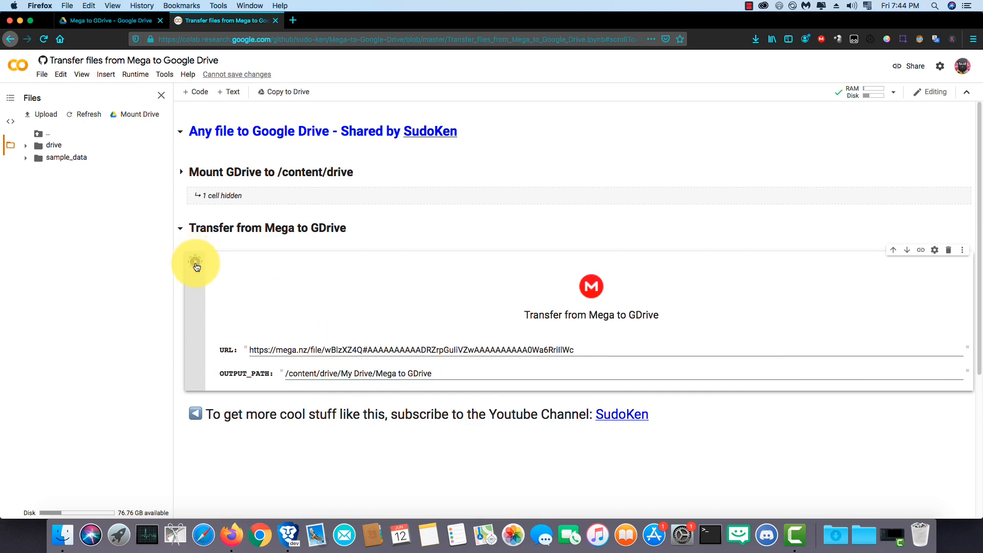
Step: Run the Transfer cell until part1.rar reaches 100% and reports 'Download finished'
left_click(195, 264)
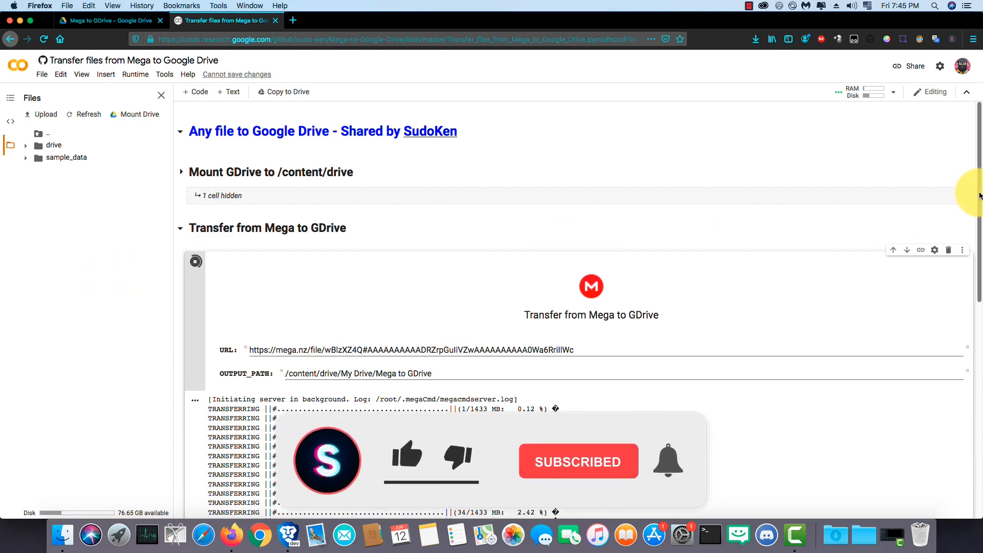
scroll("down", 3)
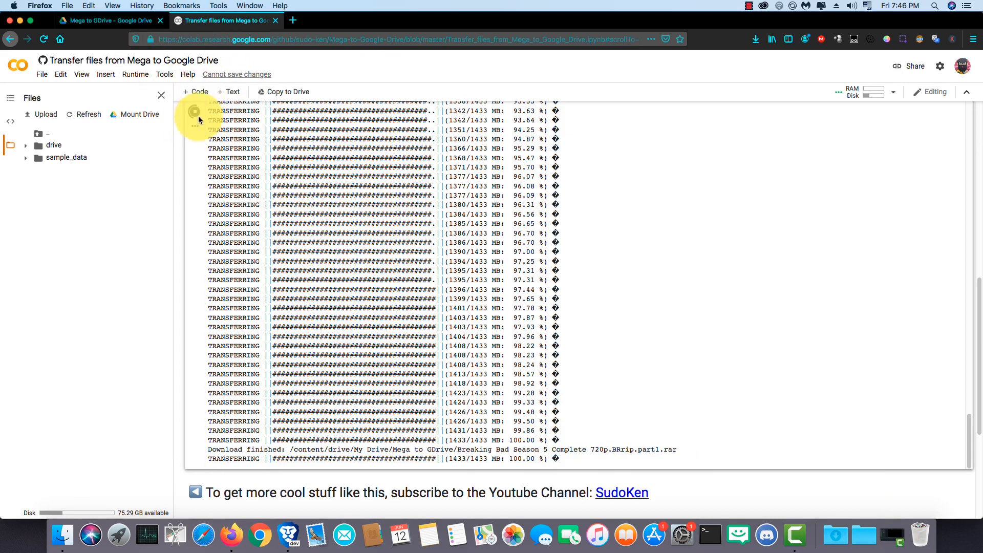
mouse_move(161, 234)
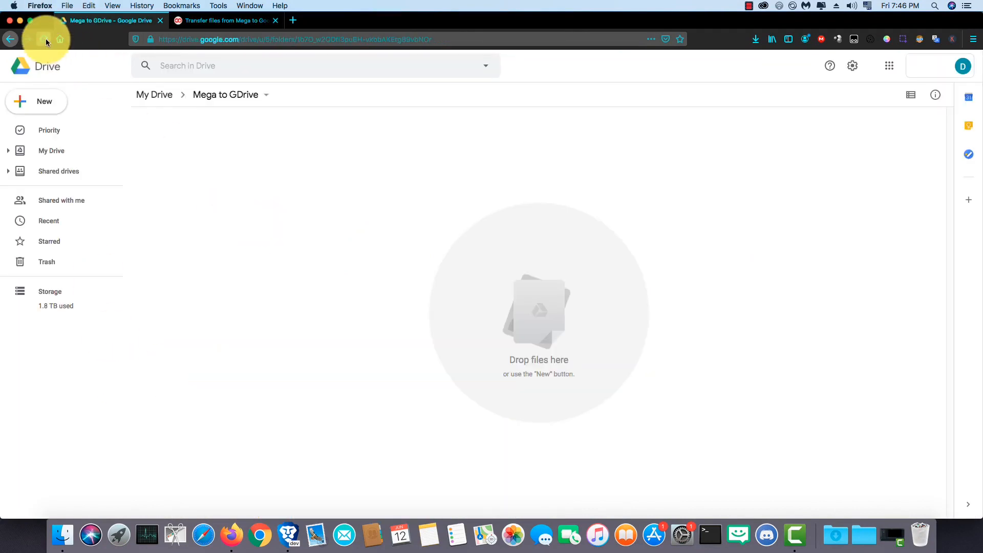
Step: Reload the Drive folder and switch to List view to see the 1 GB part1.rar
left_click(28, 39)
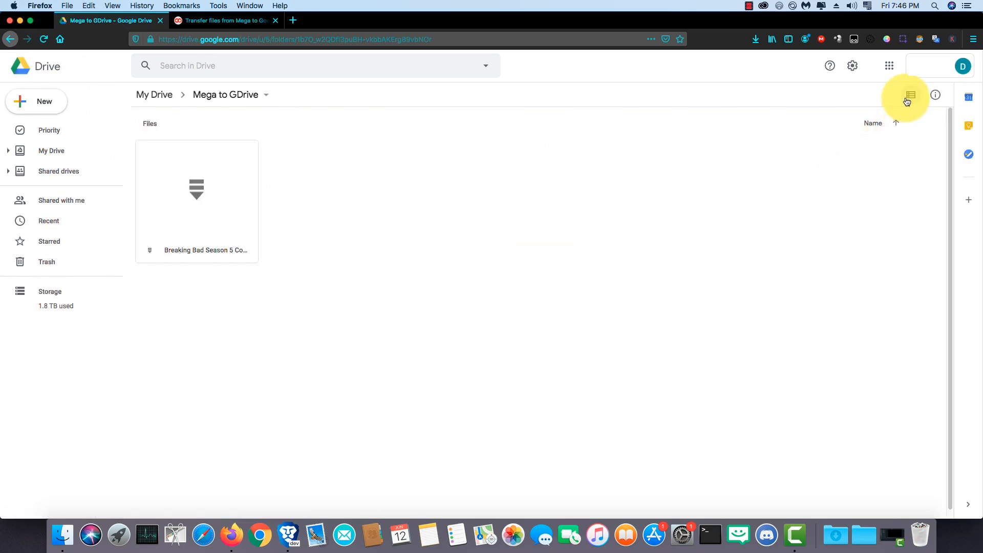
left_click(911, 95)
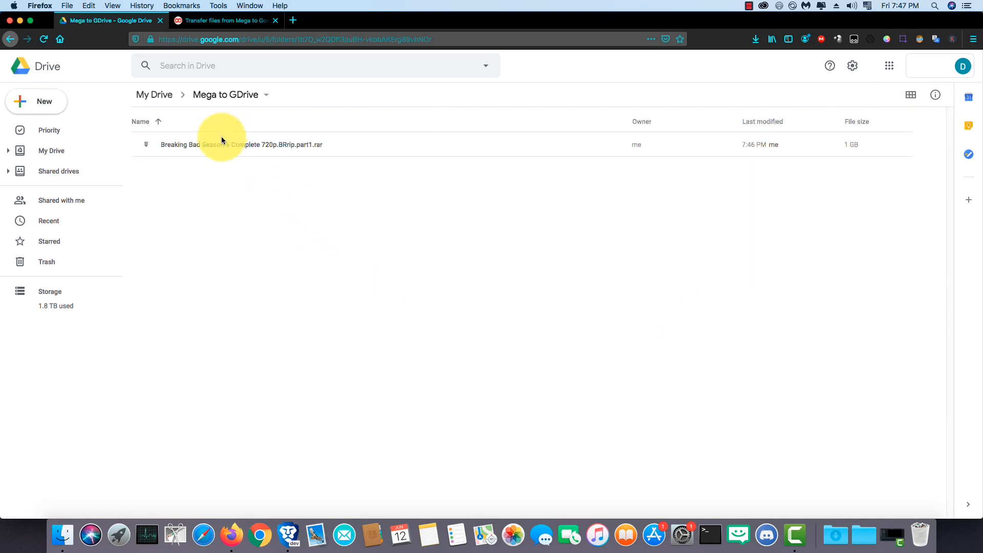
left_click(225, 21)
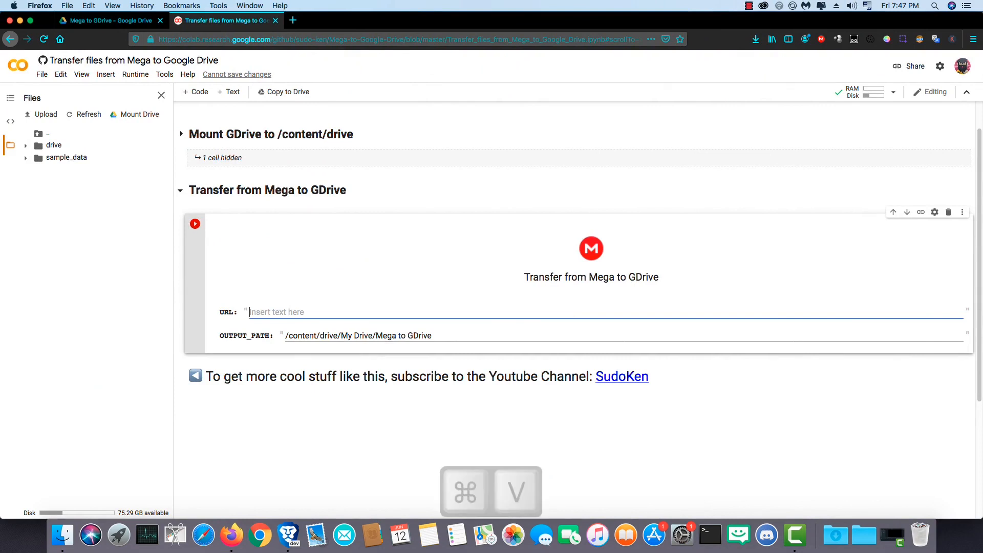
Step: Enter the second mega.nz link, run the transfer, and wait for part2.rar to finish
type("https://mega.nz/file/cEln0TRL#AAAAAAAAAADf3z7UpgLMwwAAAAAAAAA398-1KYCzMM")
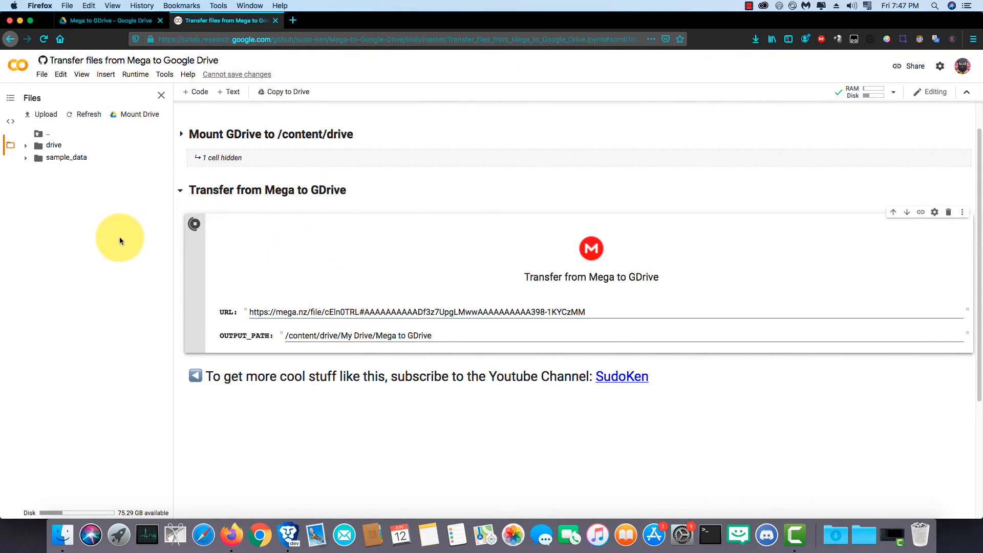
left_click(195, 223)
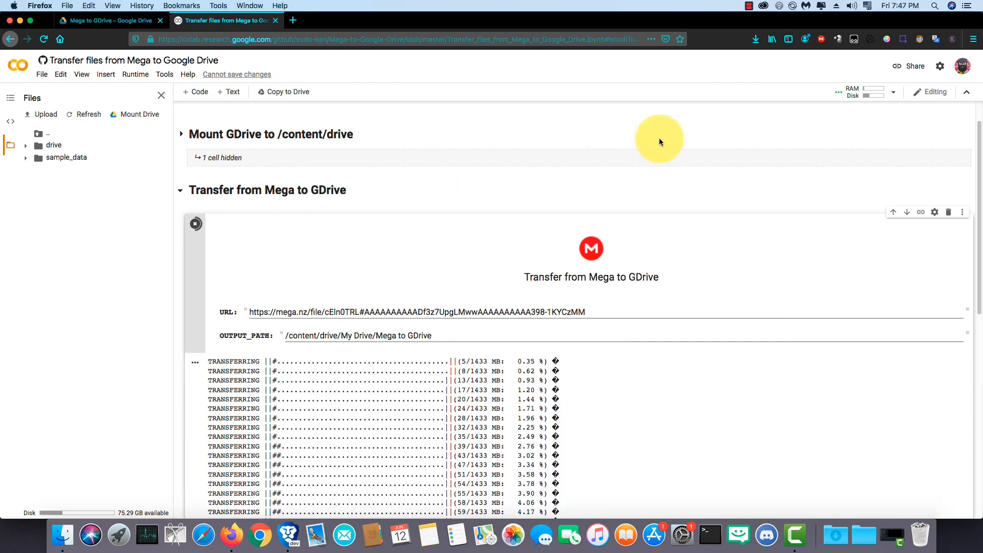
scroll("down", 3)
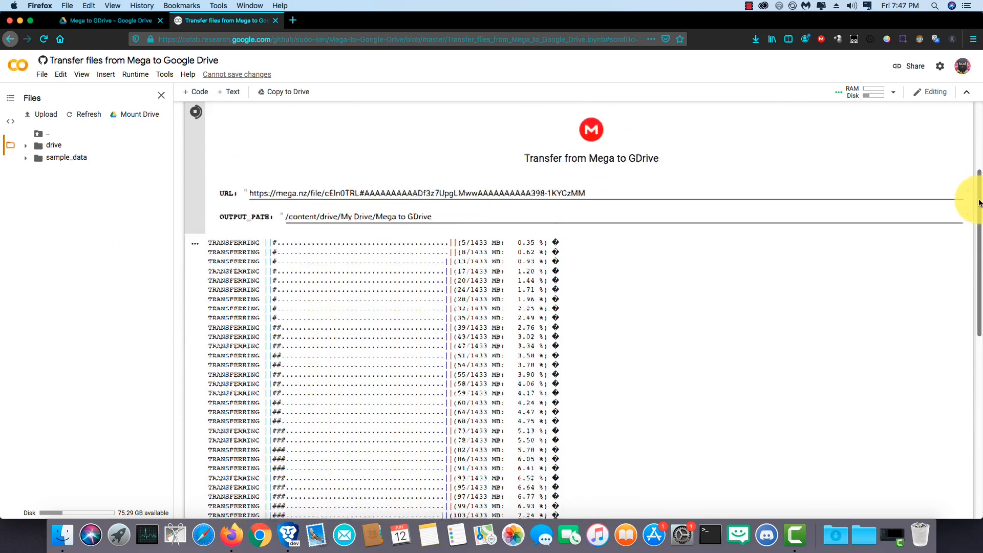
scroll("down", 3)
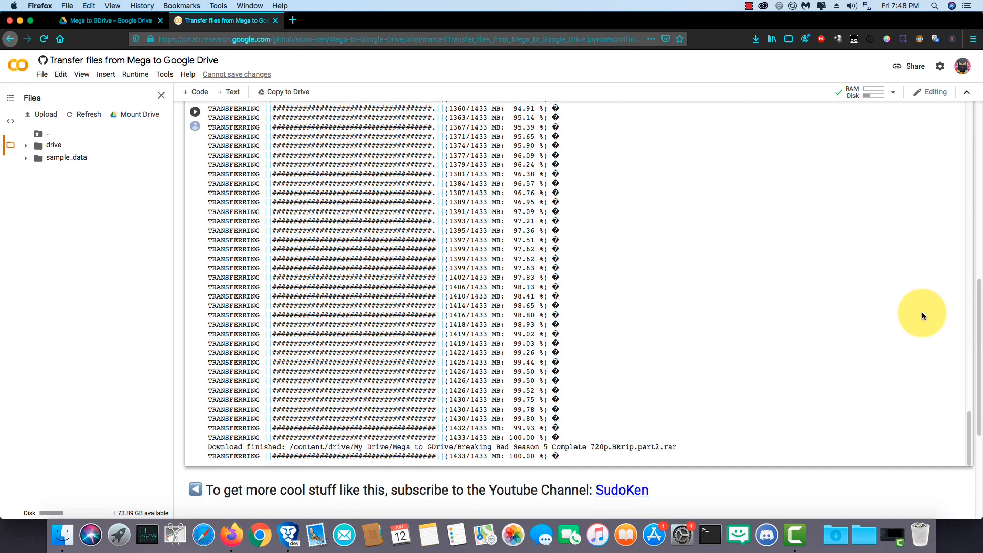
mouse_move(79, 405)
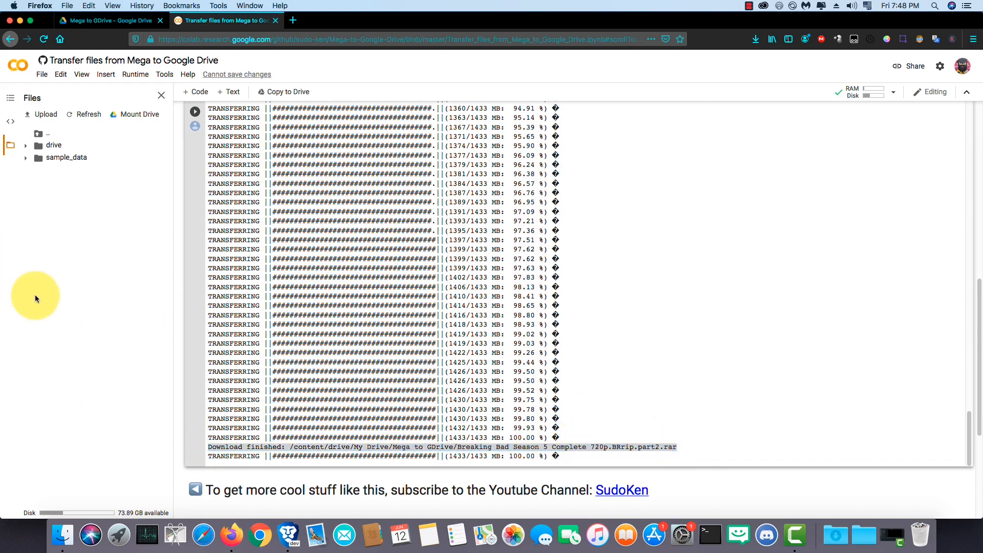
left_click(108, 21)
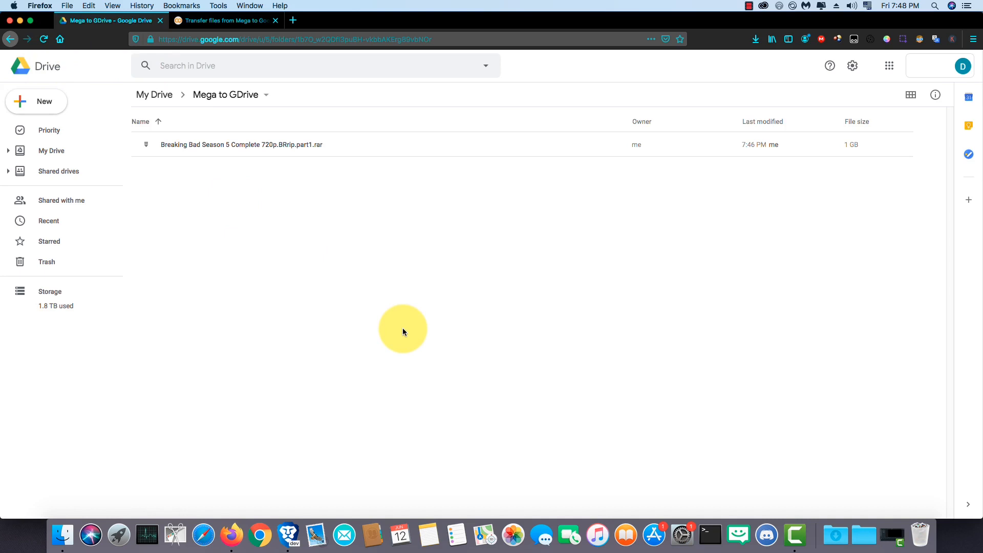
mouse_move(42, 46)
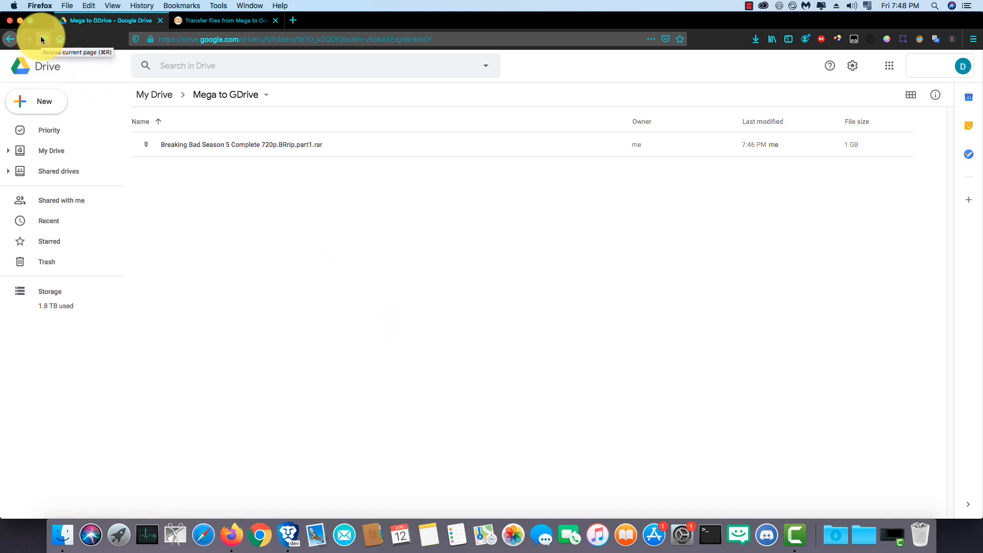
Step: Reload the Mega to GDrive folder in Drive, then return to the Colab notebook
left_click(29, 39)
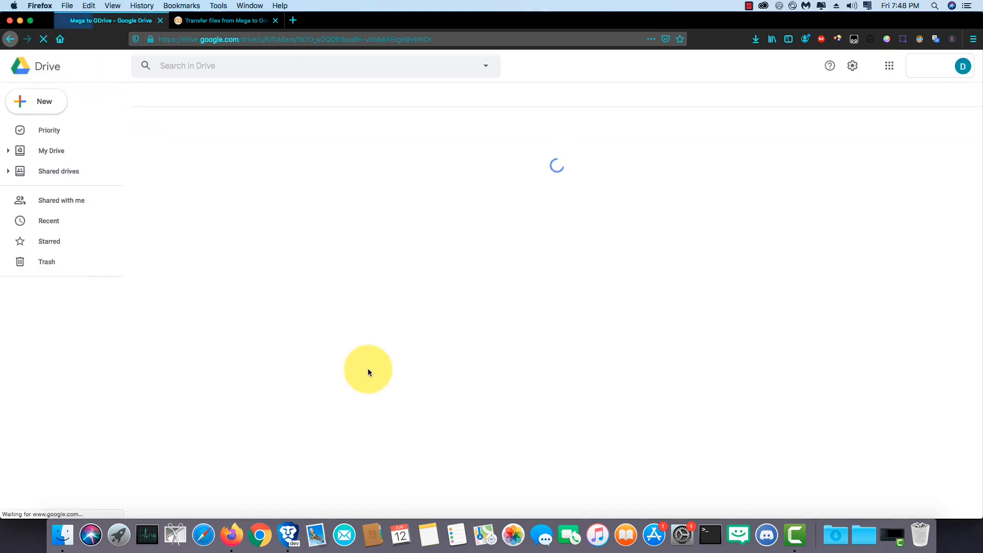
left_click(222, 21)
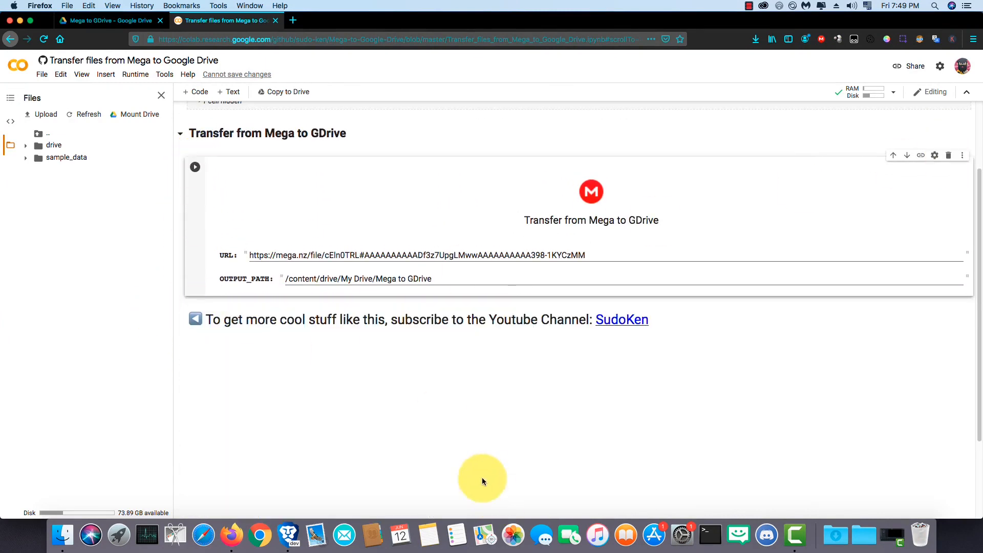
Step: Activate the Mega URL field in the Colab transfer form for editing
left_click(588, 255)
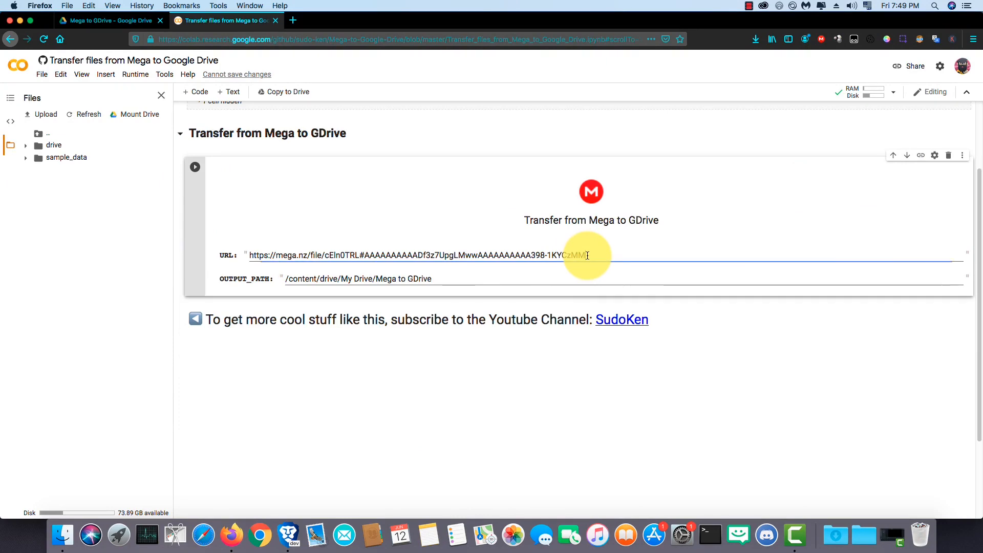